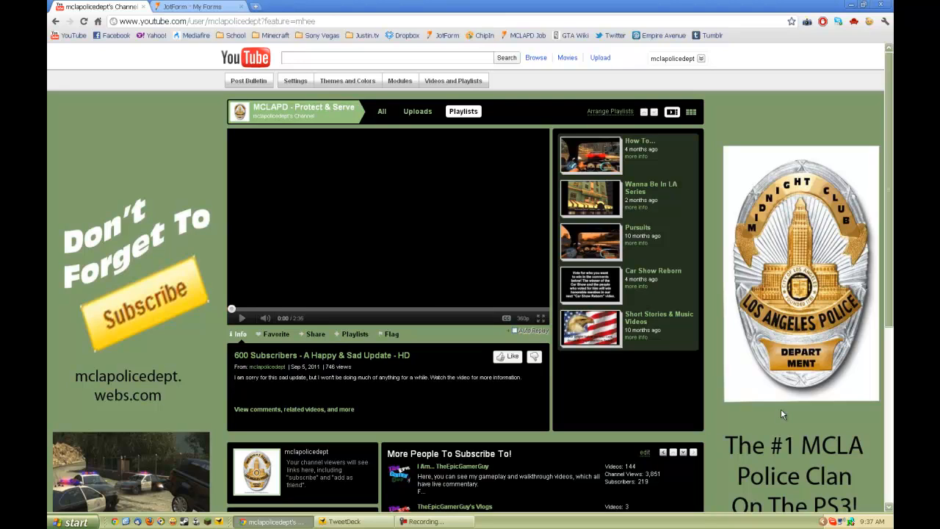
mouse_move(526, 263)
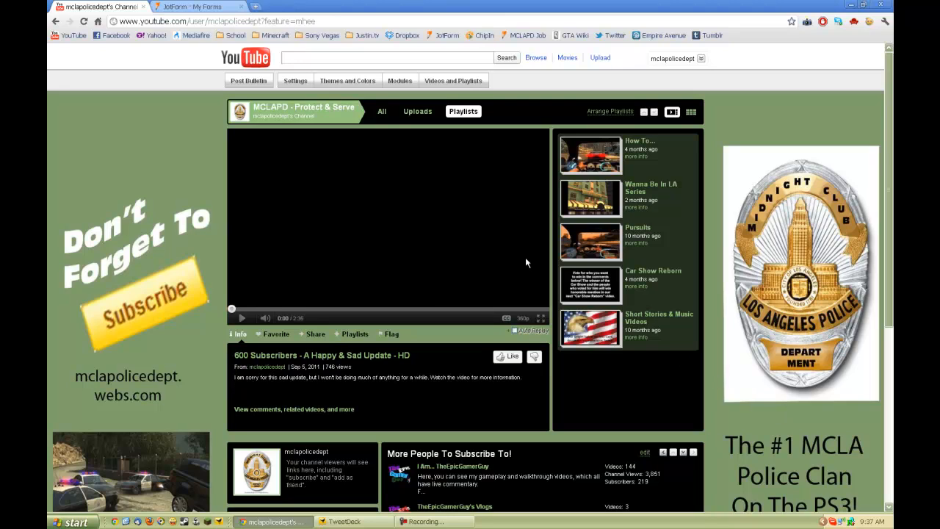
Switch to the JotForm My Forms list showing the disabled MCLAPD Job Application
left_click(194, 5)
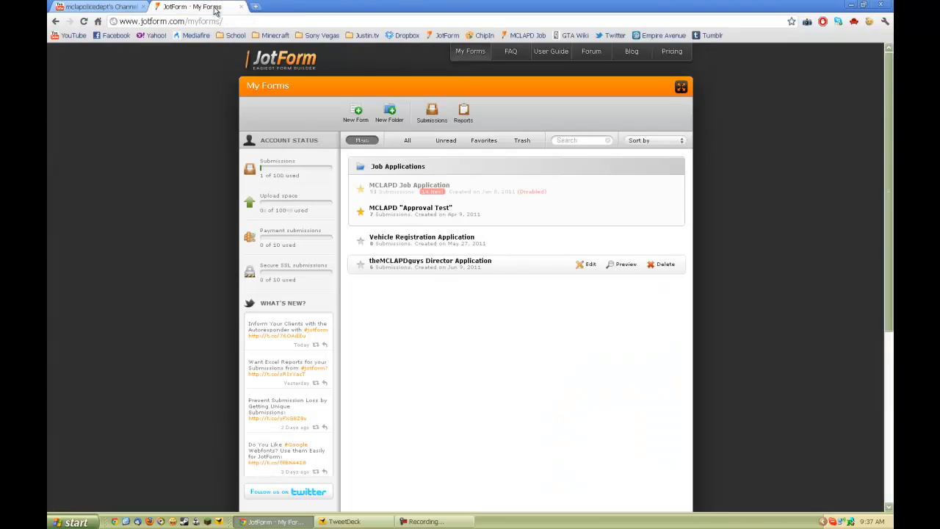
mouse_move(173, 151)
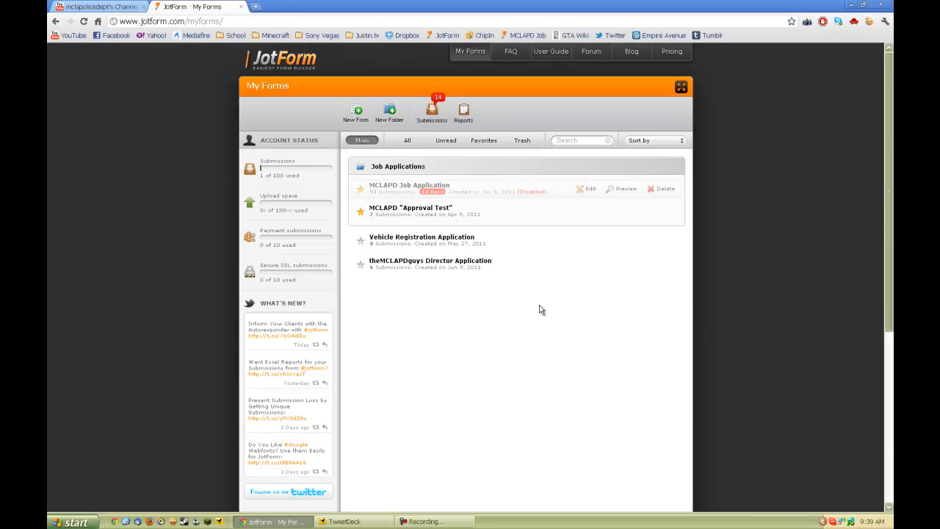
Return to the MCLAPD channel, show its Uploads and browse down through the video list
left_click(100, 5)
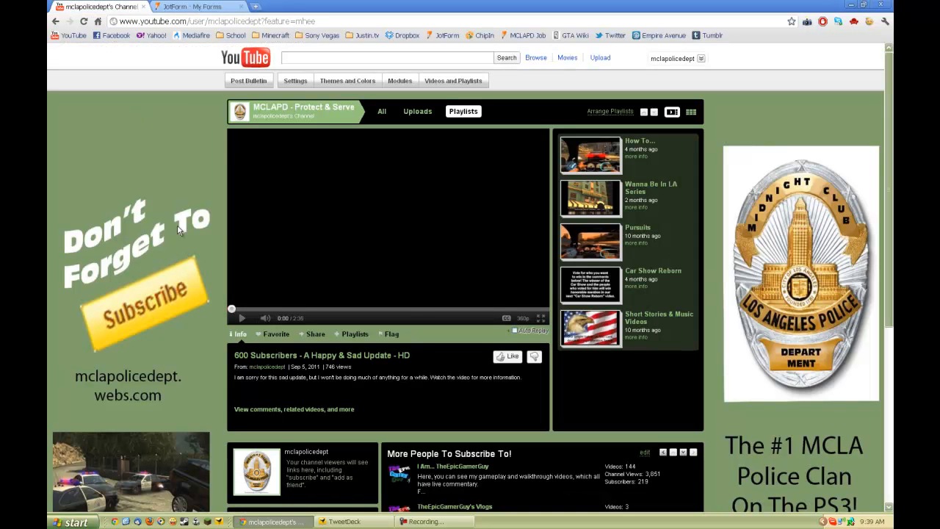
left_click(417, 111)
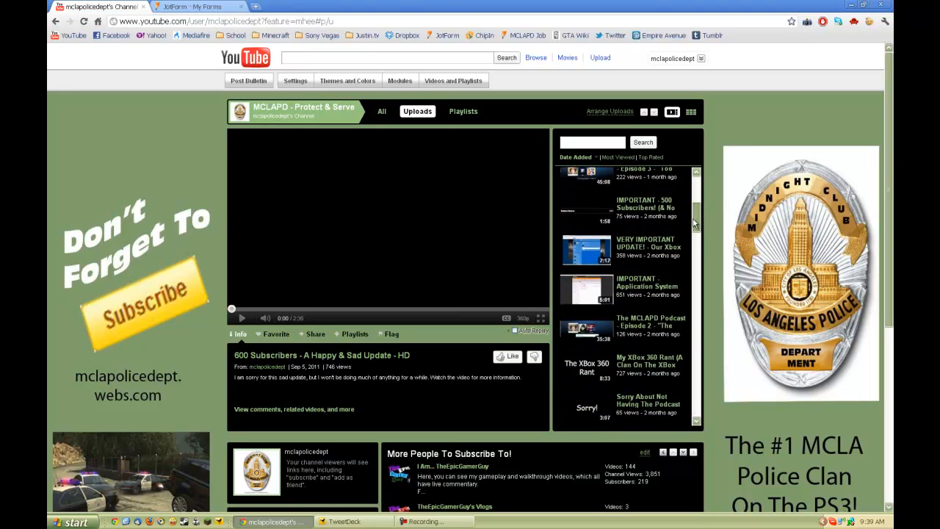
scroll("down", 3)
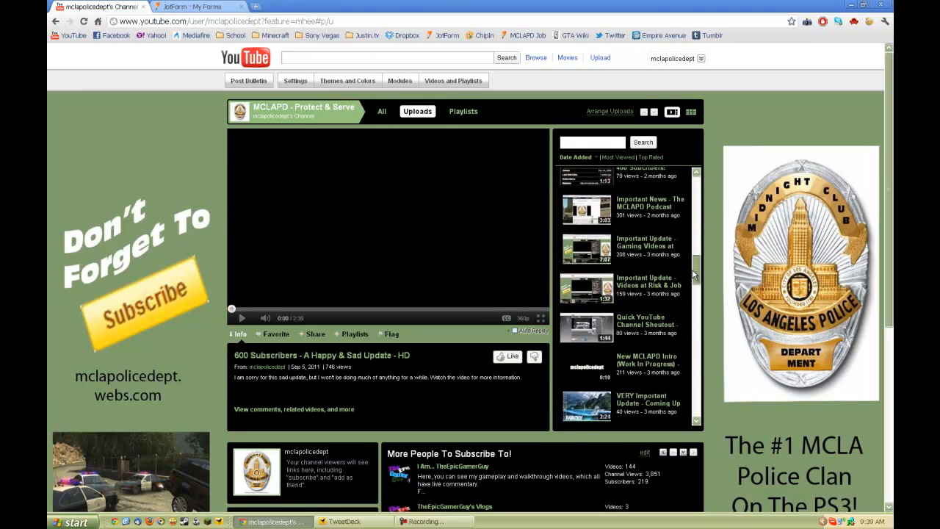
scroll("down", 3)
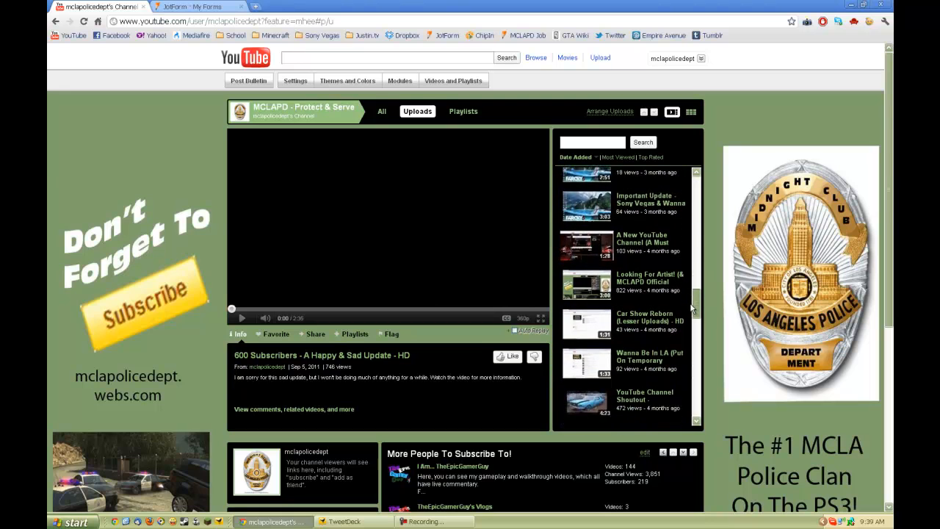
scroll("down", 3)
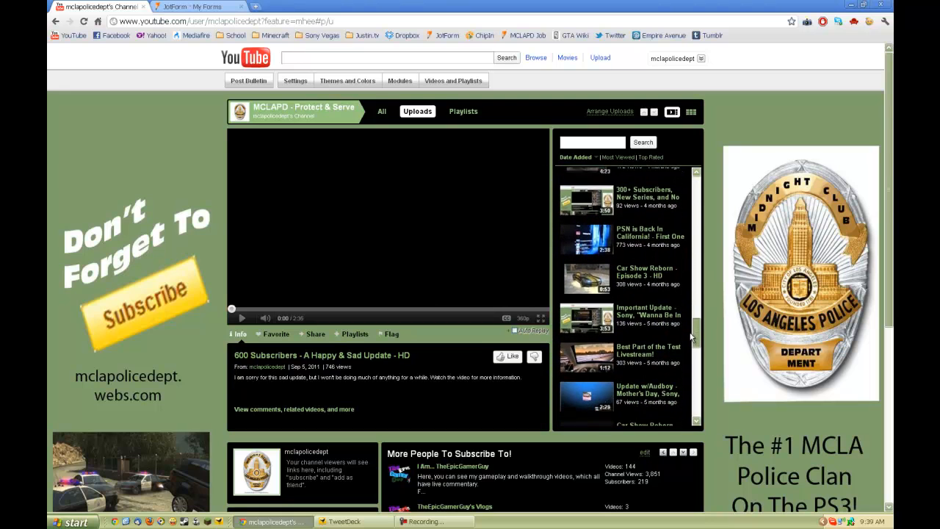
scroll("down", 3)
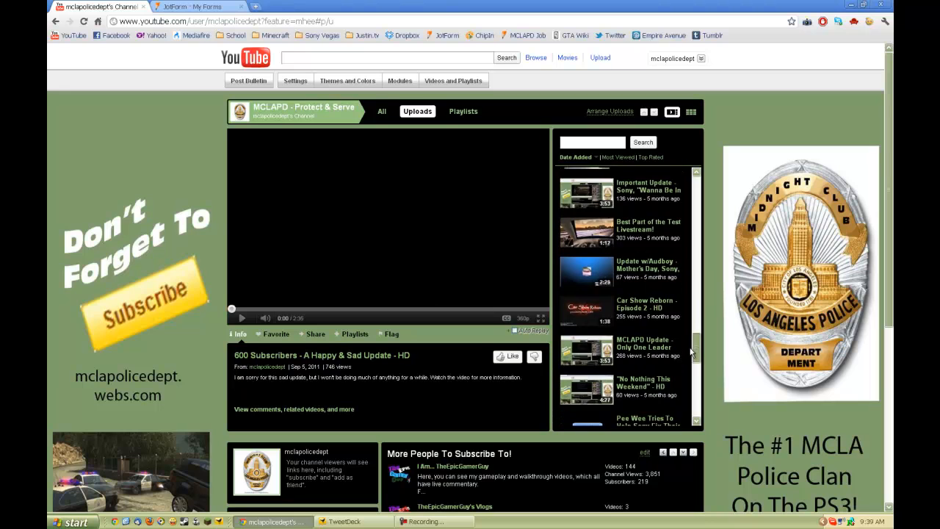
scroll("down", 3)
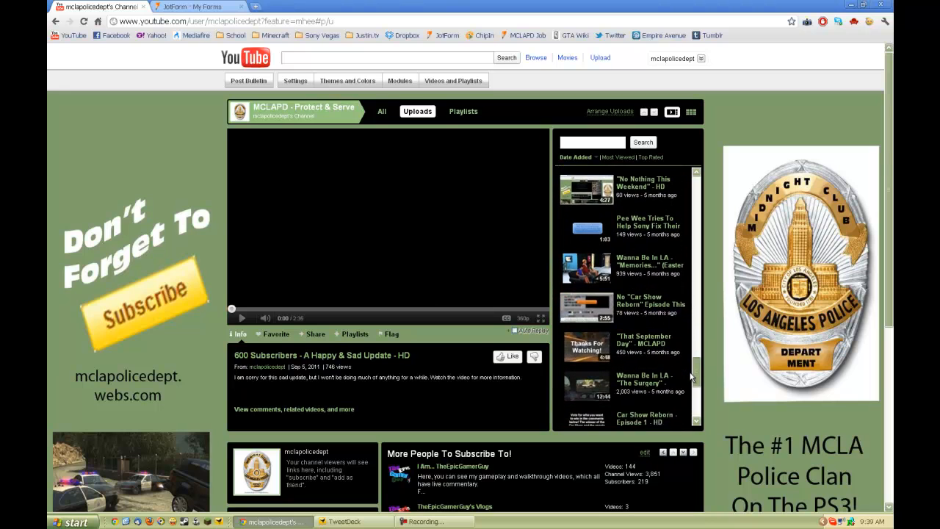
scroll("down", 3)
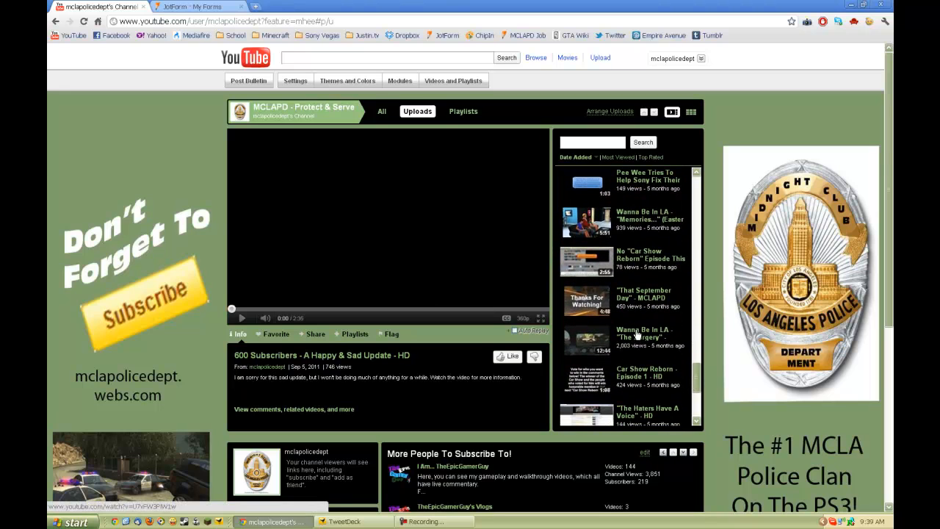
mouse_move(655, 355)
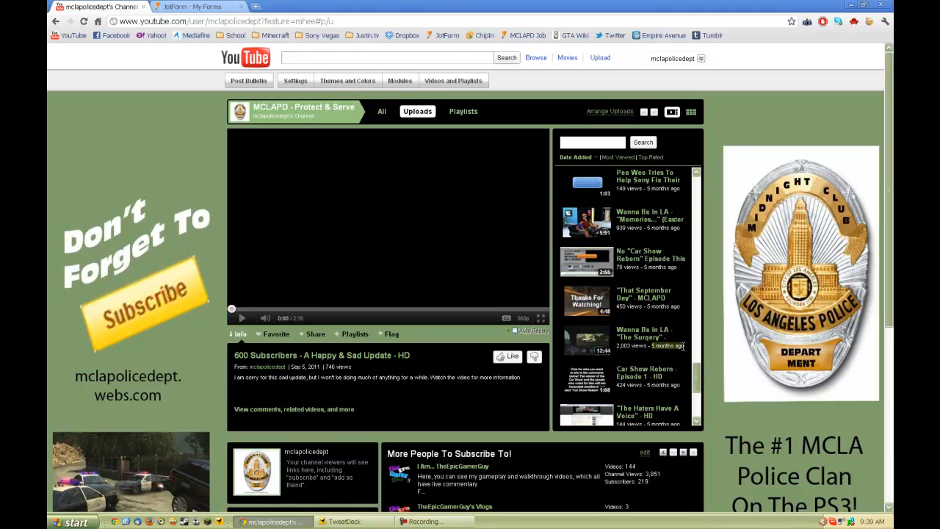
mouse_move(679, 373)
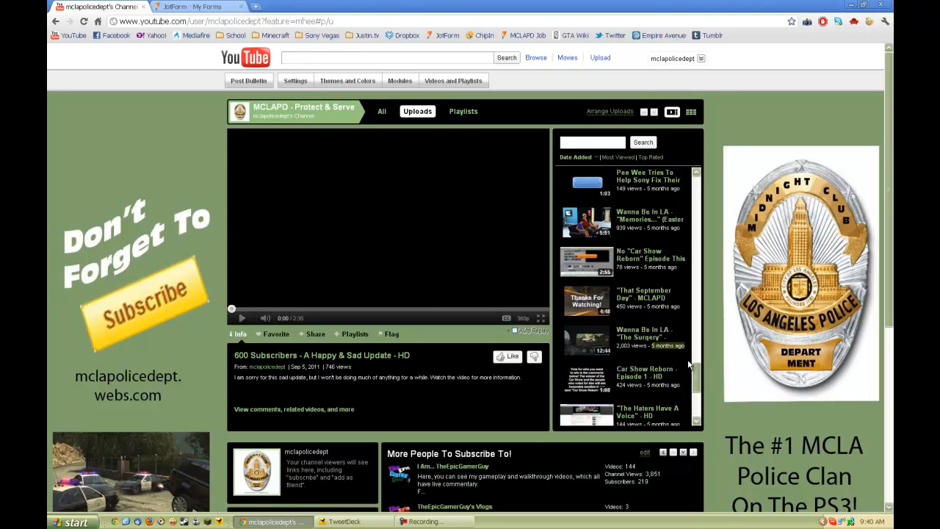
scroll("down", 3)
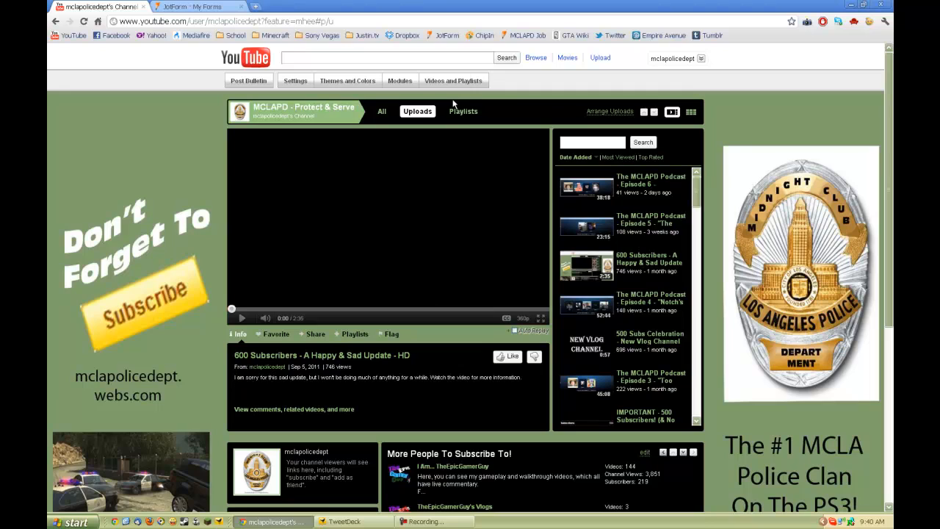
Switch the channel player from Uploads to Playlists (How To, Wanna Be In LA, Pursuits)
left_click(462, 111)
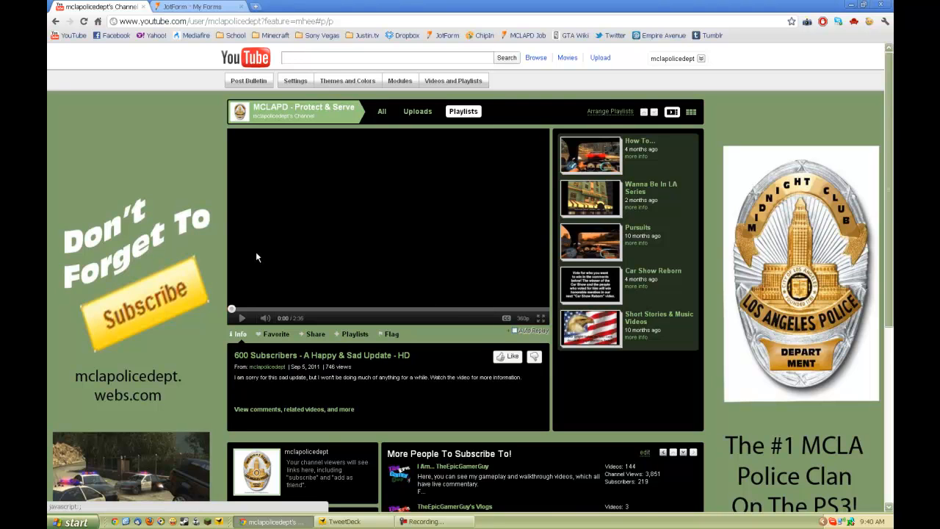
Scroll down to the channel's Profile details and Subscribers (675) boxes
scroll("down", 3)
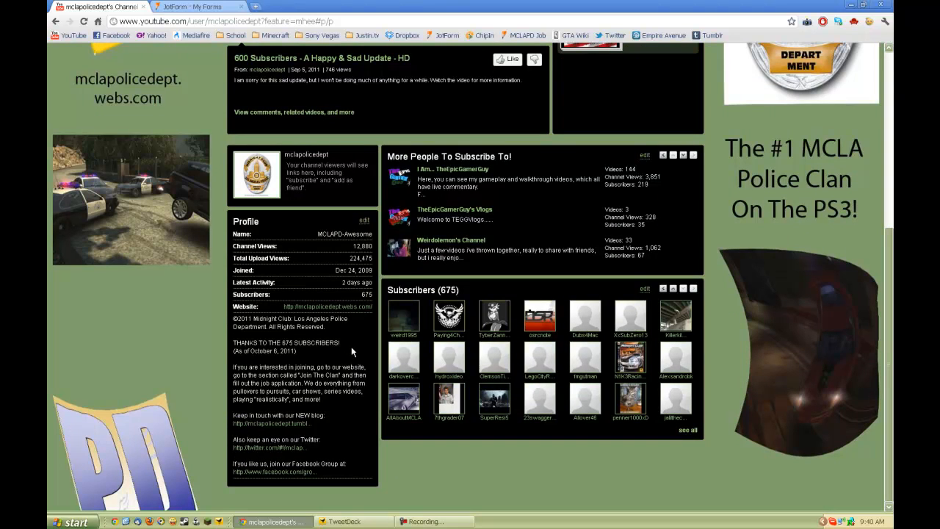
mouse_move(344, 347)
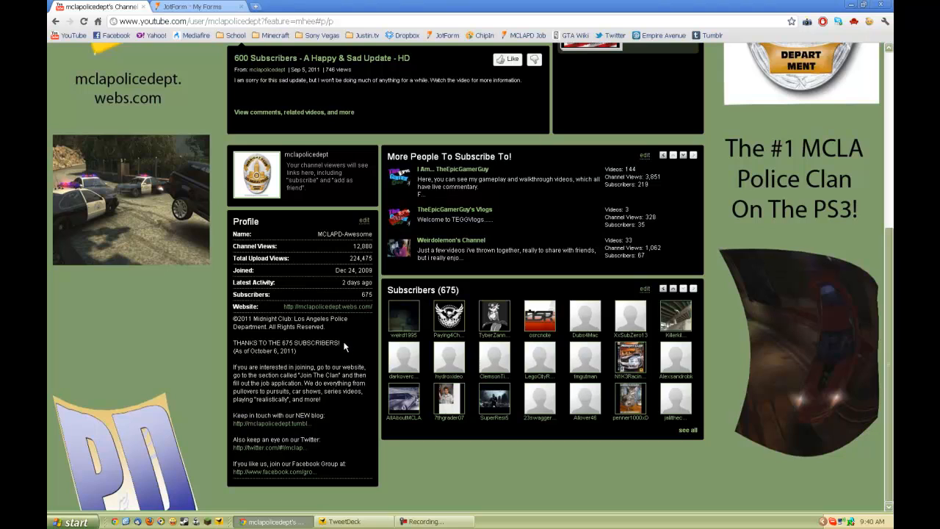